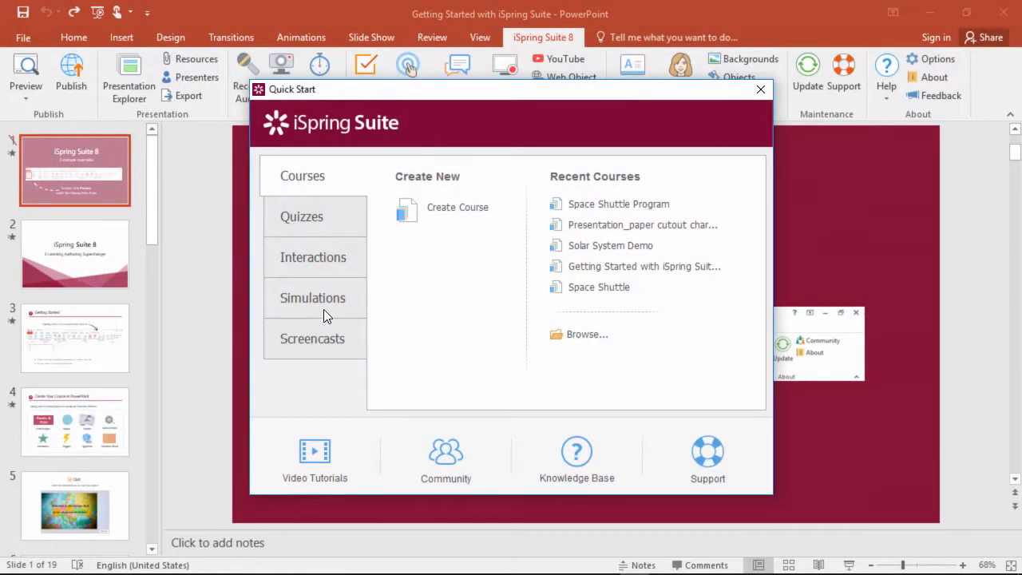
Step: Create a new blank dialogue simulation from the Simulations category of Quick Start
left_click(313, 298)
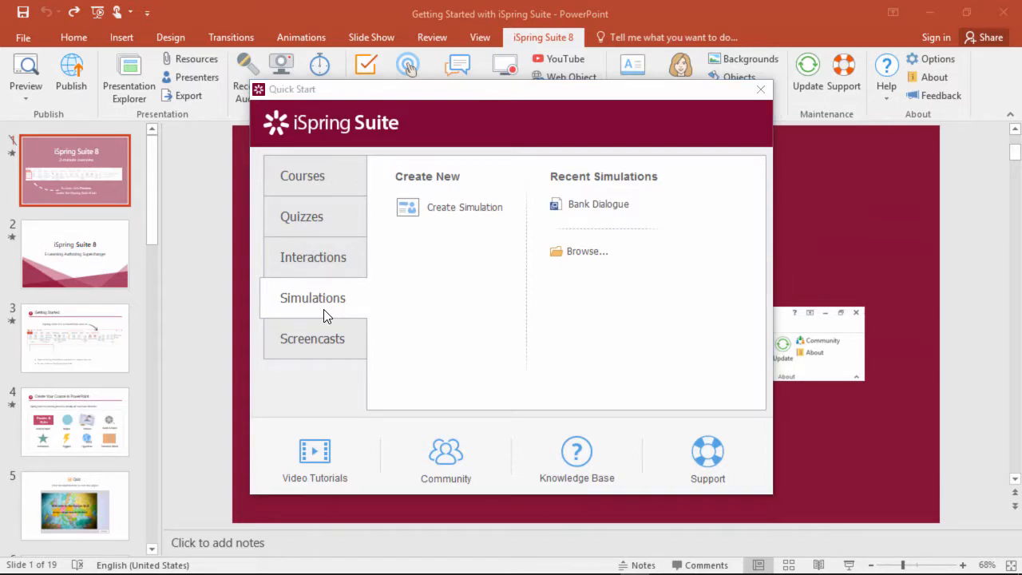
left_click(760, 89)
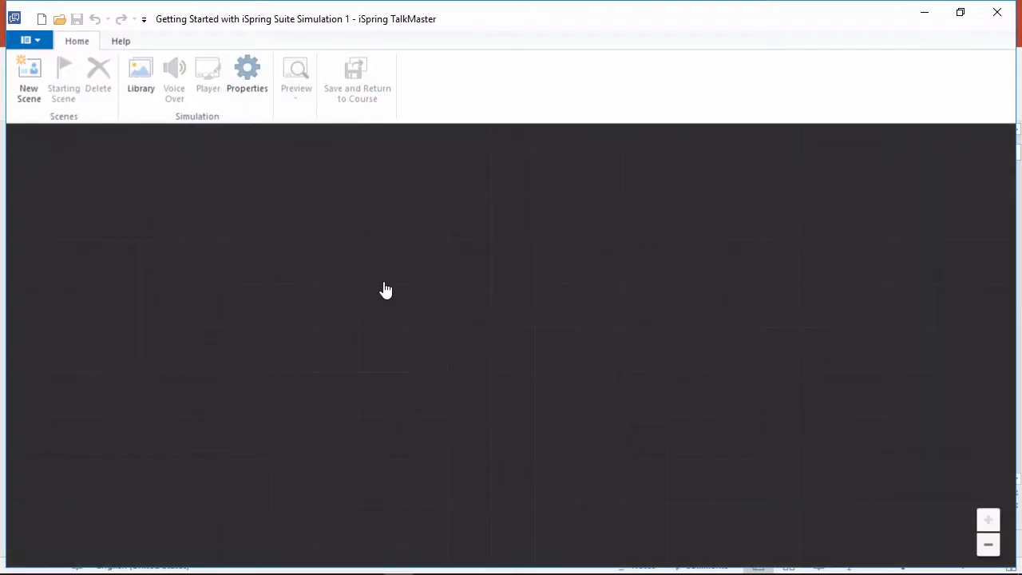
mouse_move(47, 105)
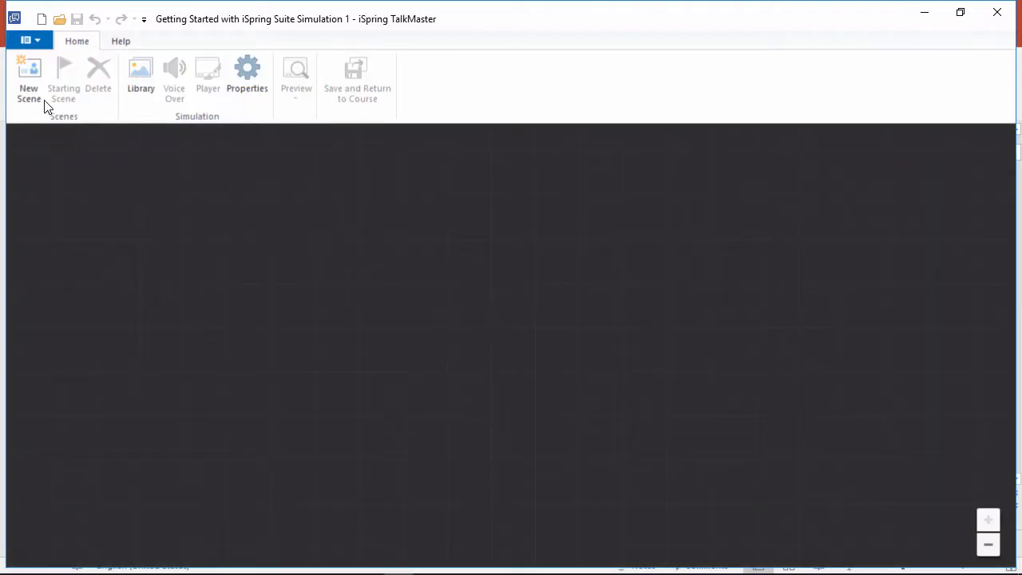
Step: Add scene #1 to the empty simulation
left_click(28, 76)
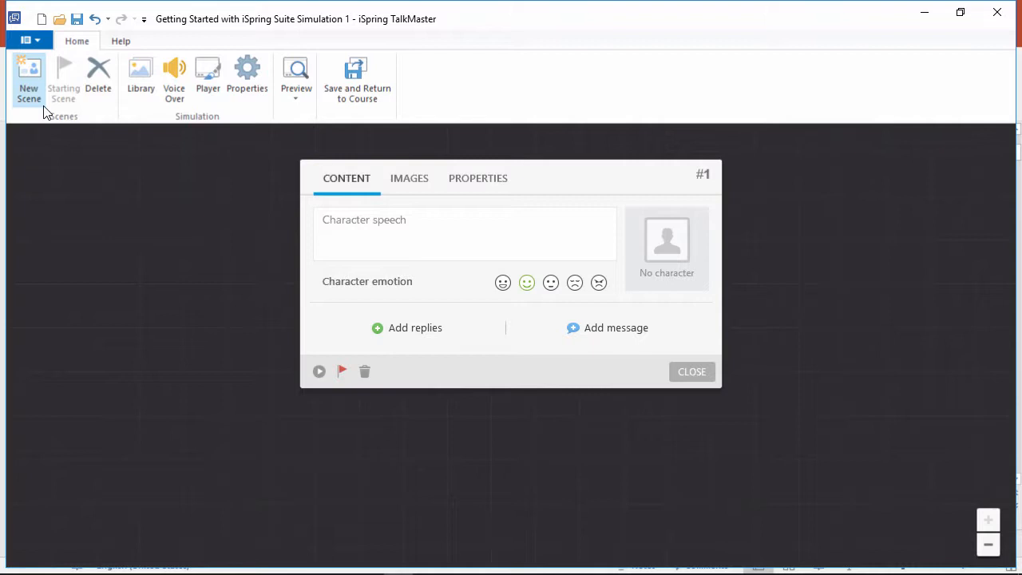
mouse_move(416, 336)
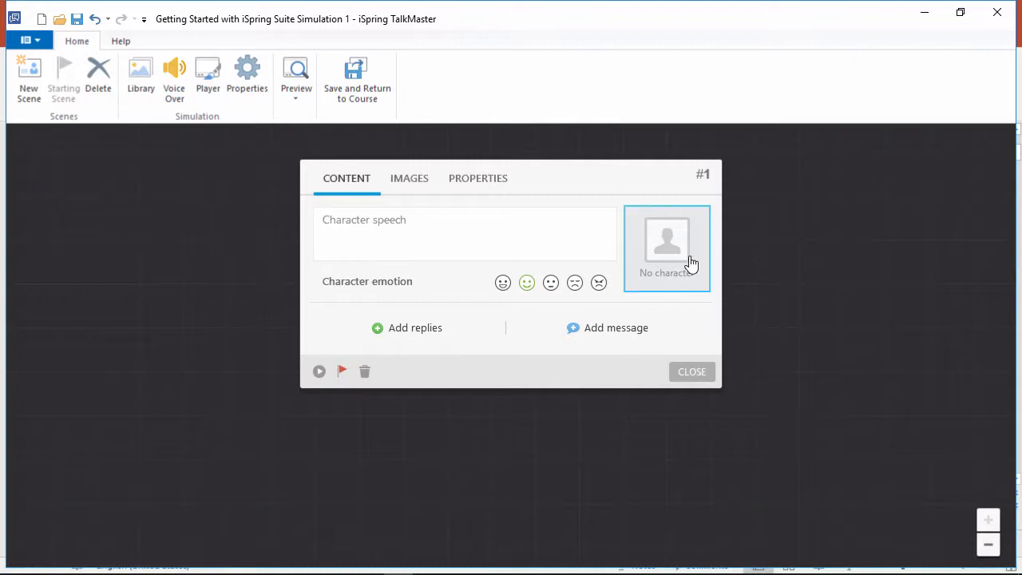
Step: Insert the standing man in jacket and glasses from the Office clothing characters as the scene's character
left_click(667, 243)
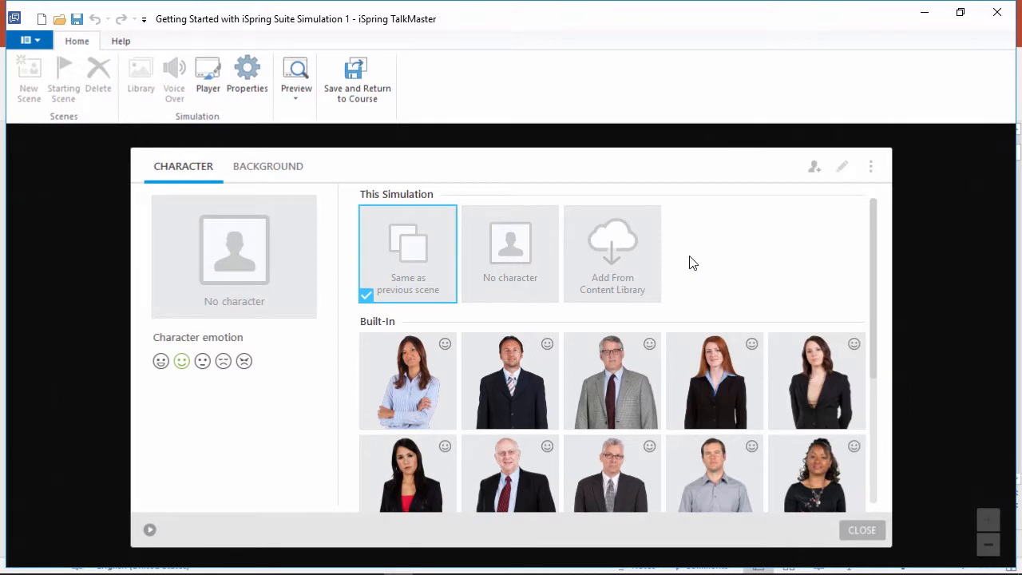
scroll("down", 3)
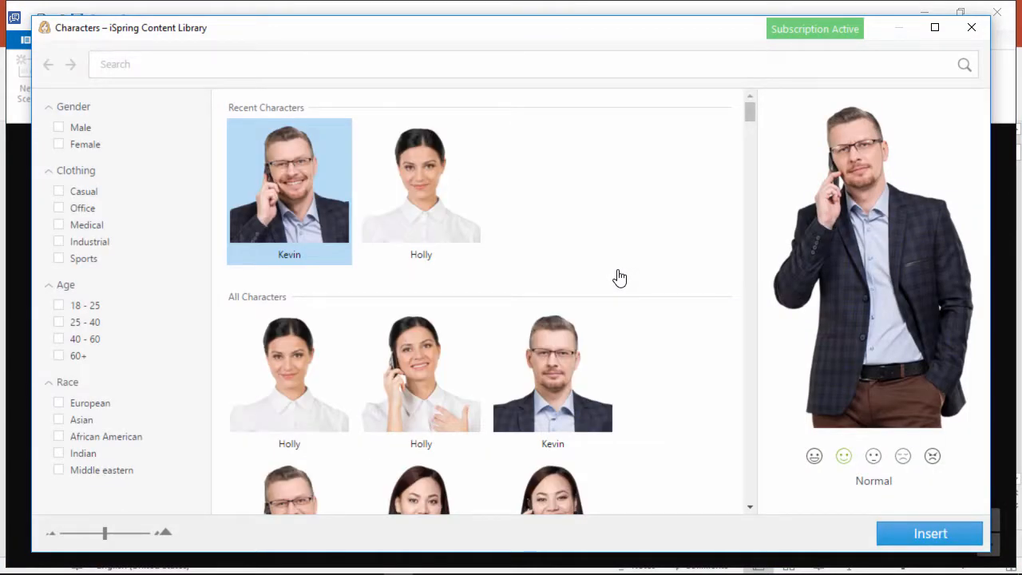
mouse_move(454, 271)
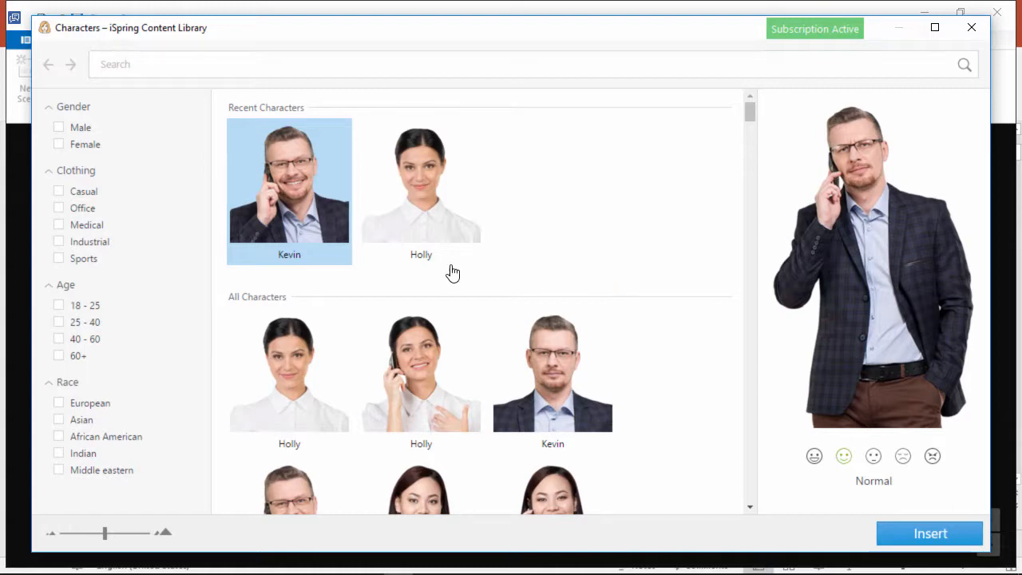
left_click(57, 208)
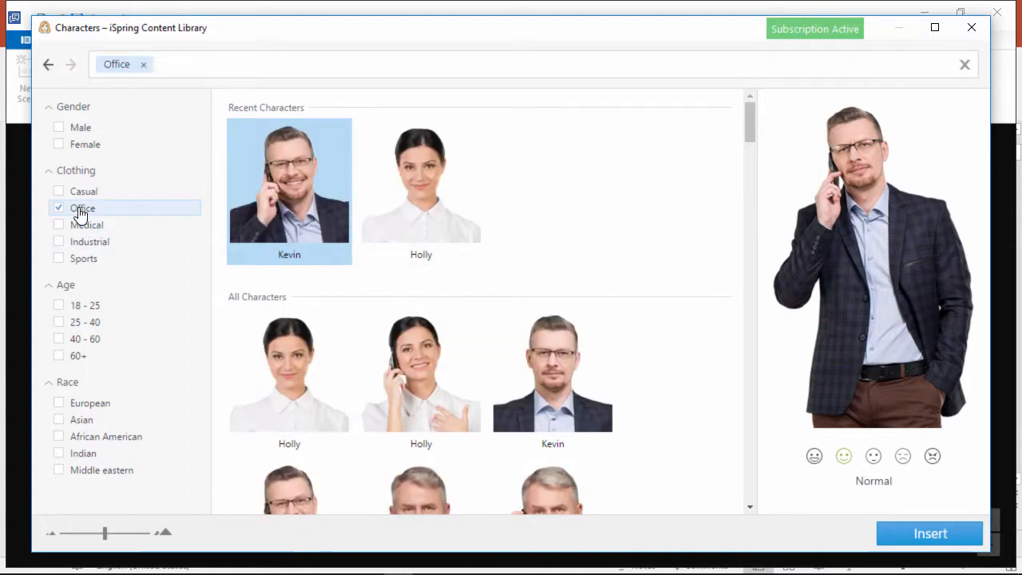
left_click(553, 383)
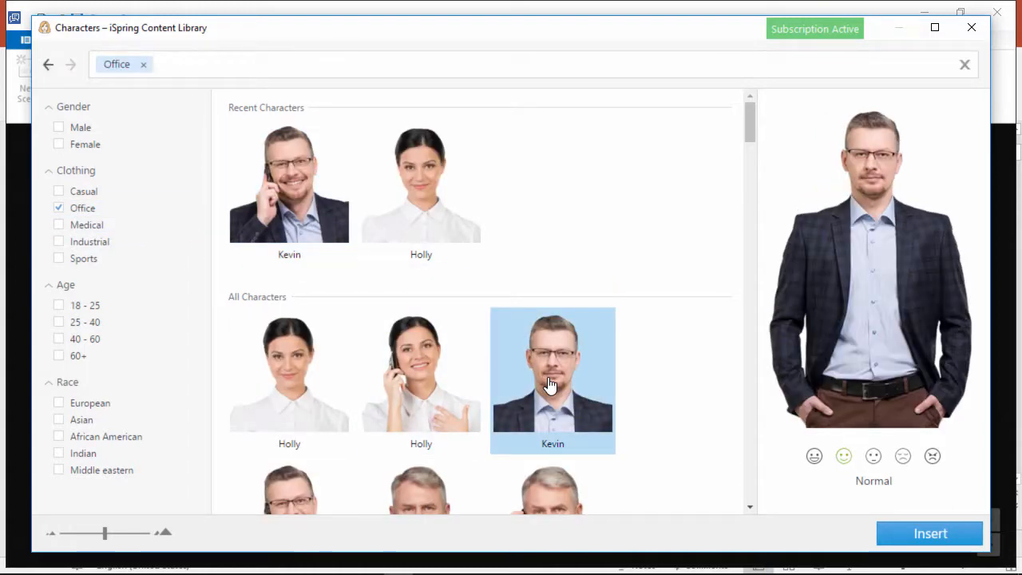
left_click(929, 533)
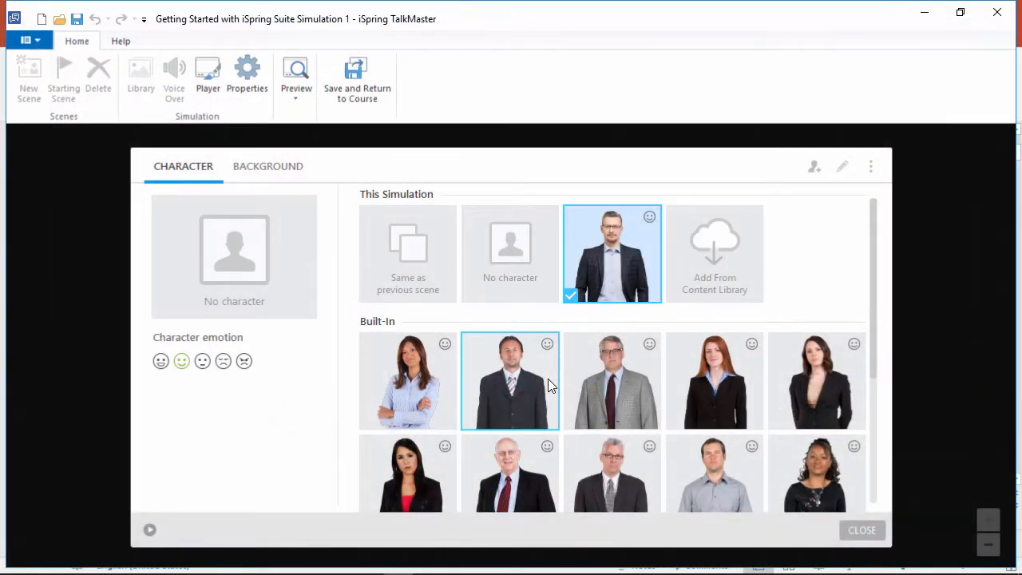
Step: Use the library bookshelves background, then browse the background content library and close it without inserting
left_click(268, 166)
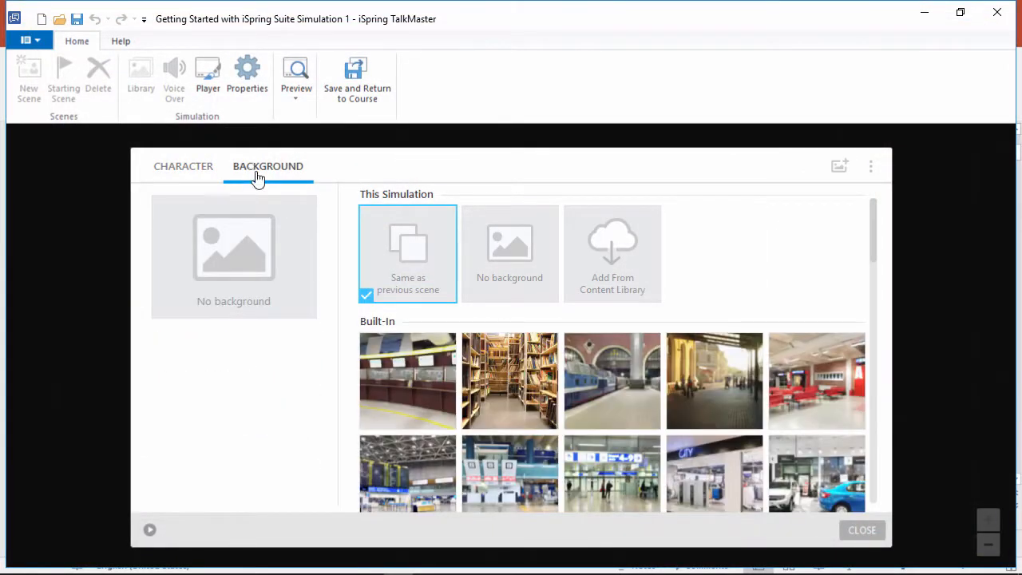
left_click(510, 380)
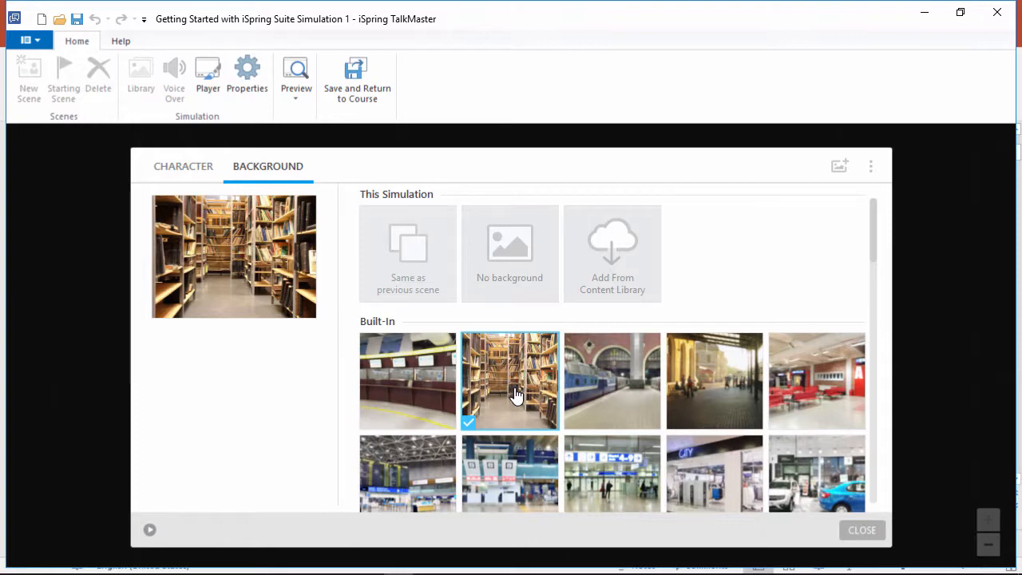
left_click(612, 252)
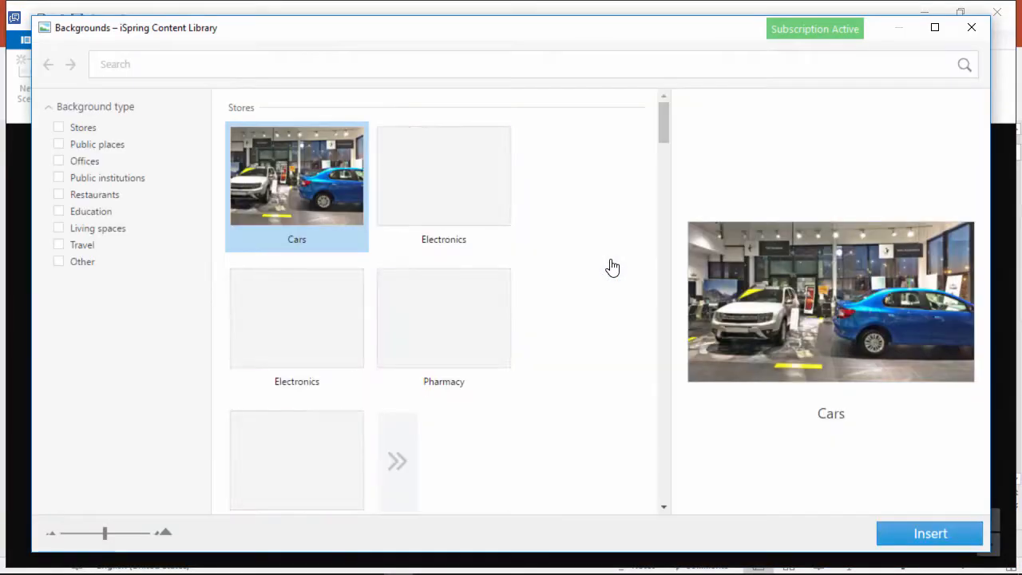
scroll("down", 3)
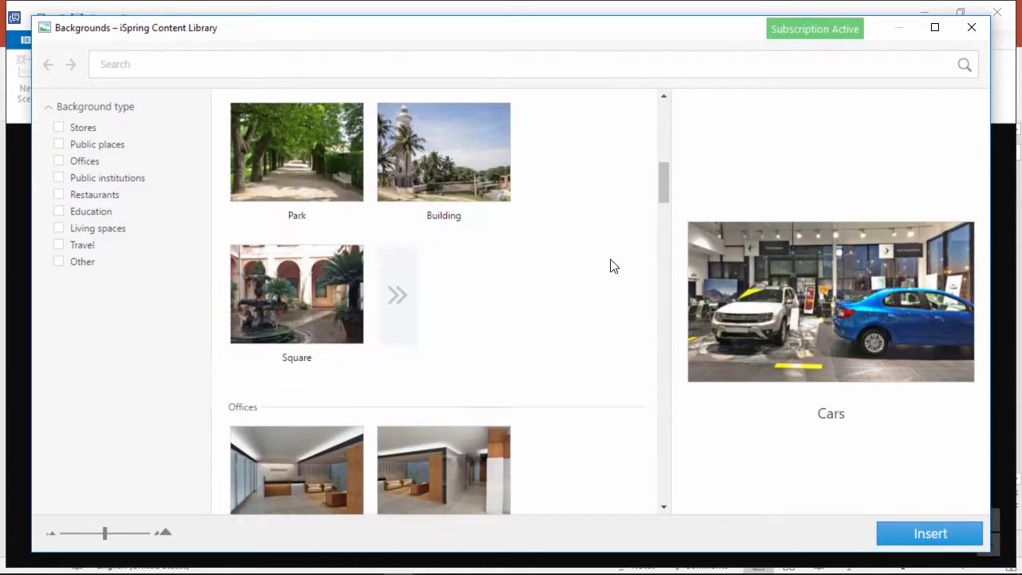
scroll("down", 3)
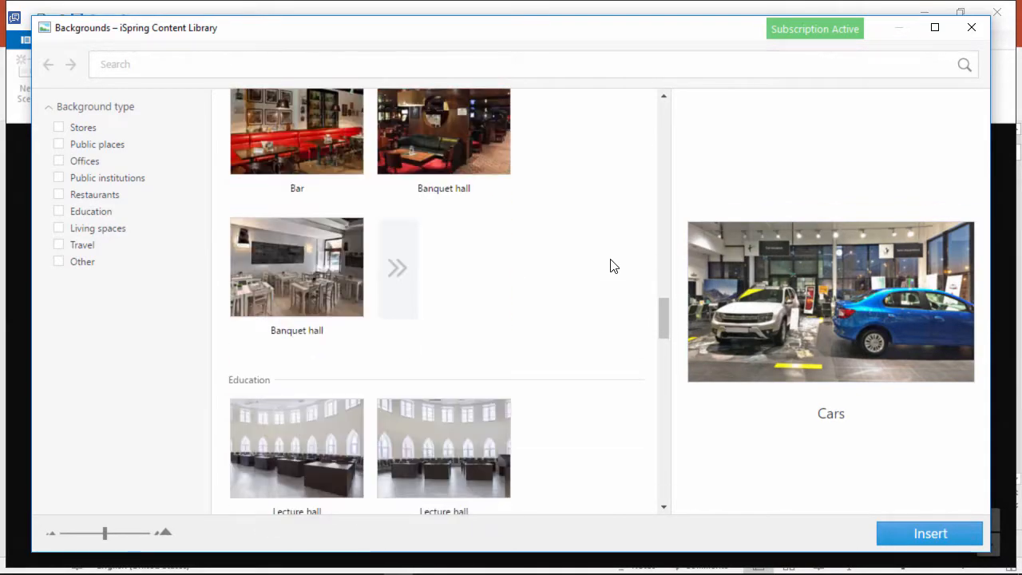
scroll("down", 3)
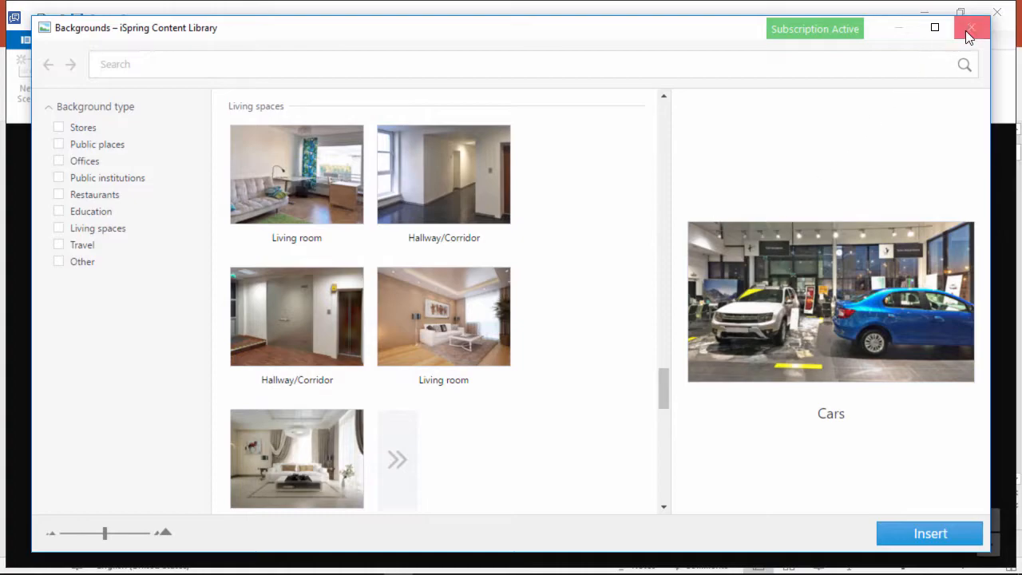
left_click(973, 28)
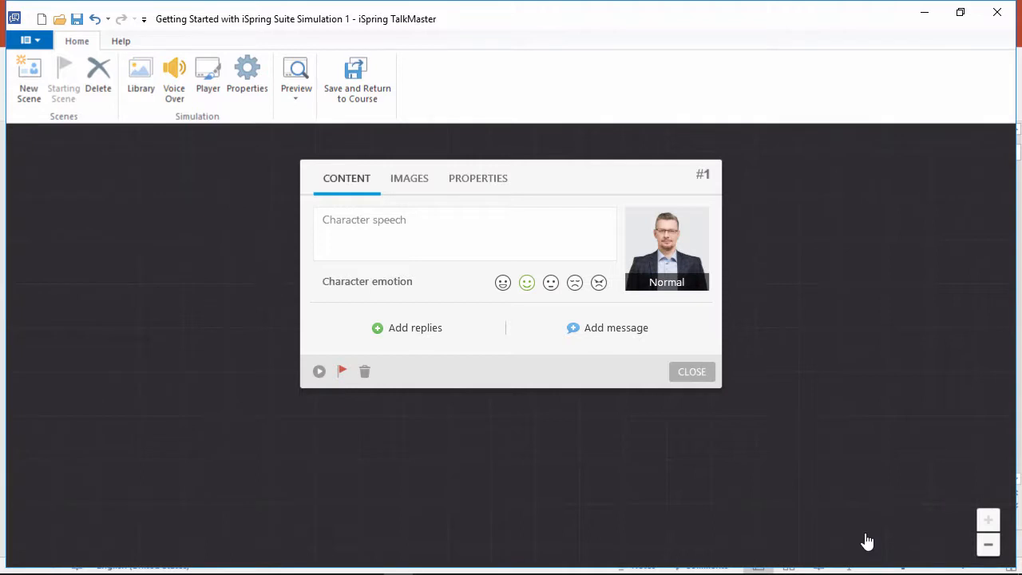
mouse_move(723, 425)
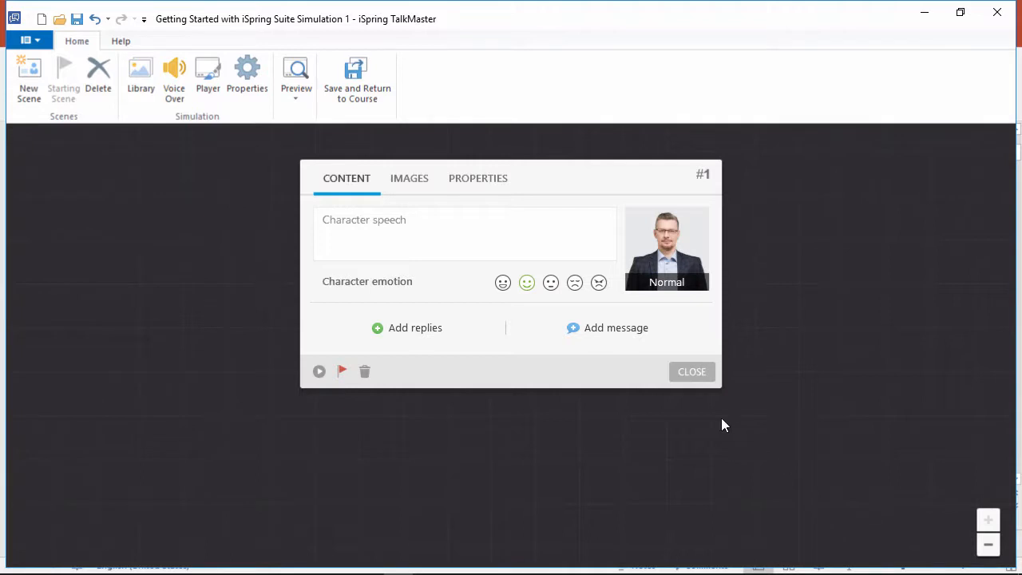
Step: Enter 'Can you tell me where I can find a book on astronomy?' as the speech and add an empty message, cancelling its link
type("Can you tell me where I can find a book on astronomy?")
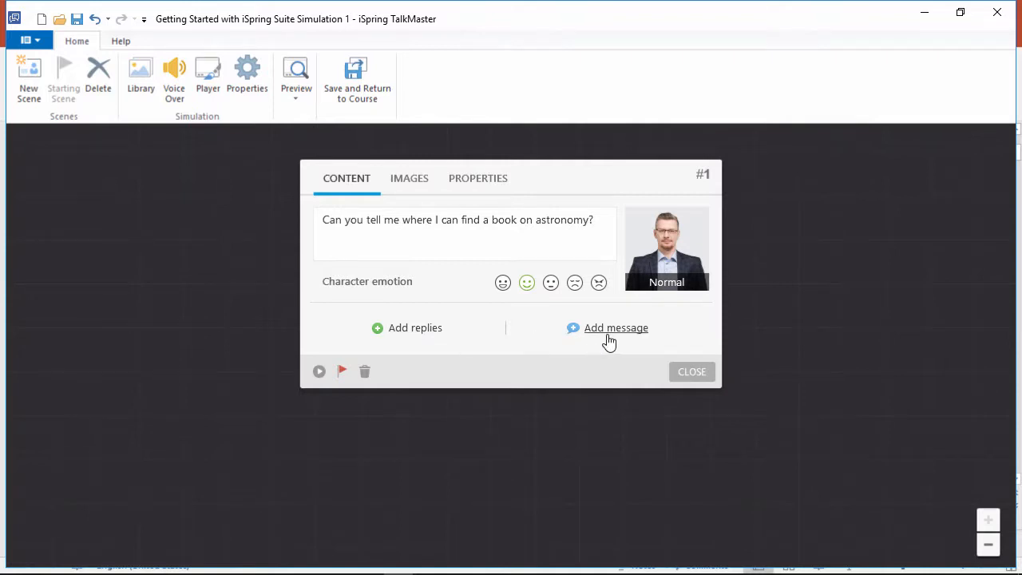
left_click(616, 327)
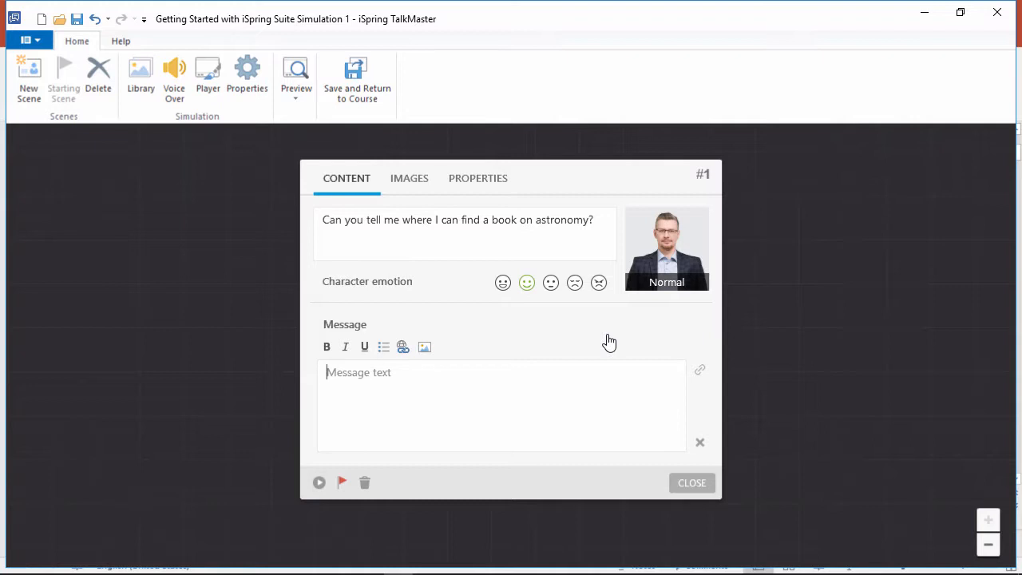
mouse_move(703, 374)
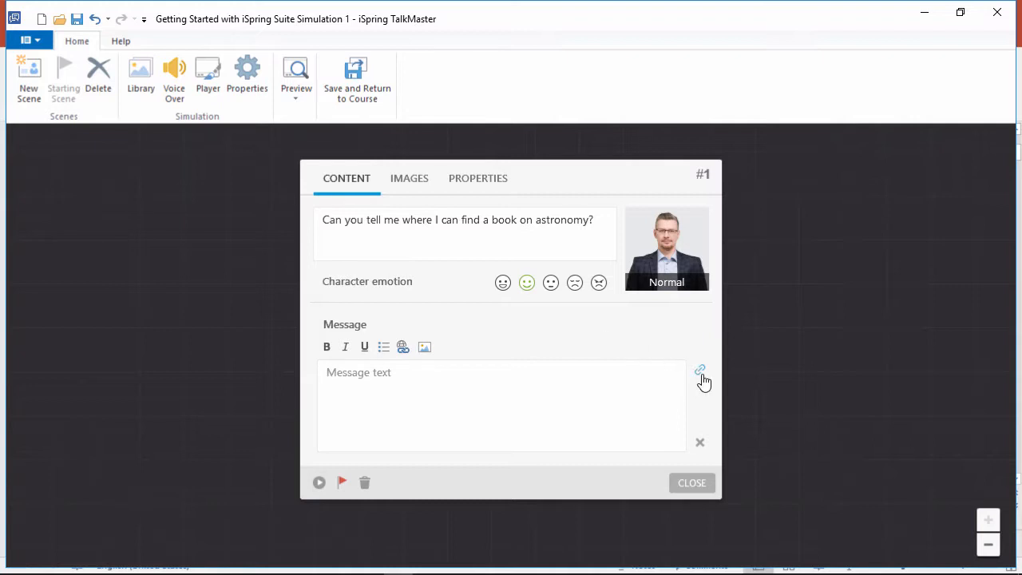
left_click(700, 369)
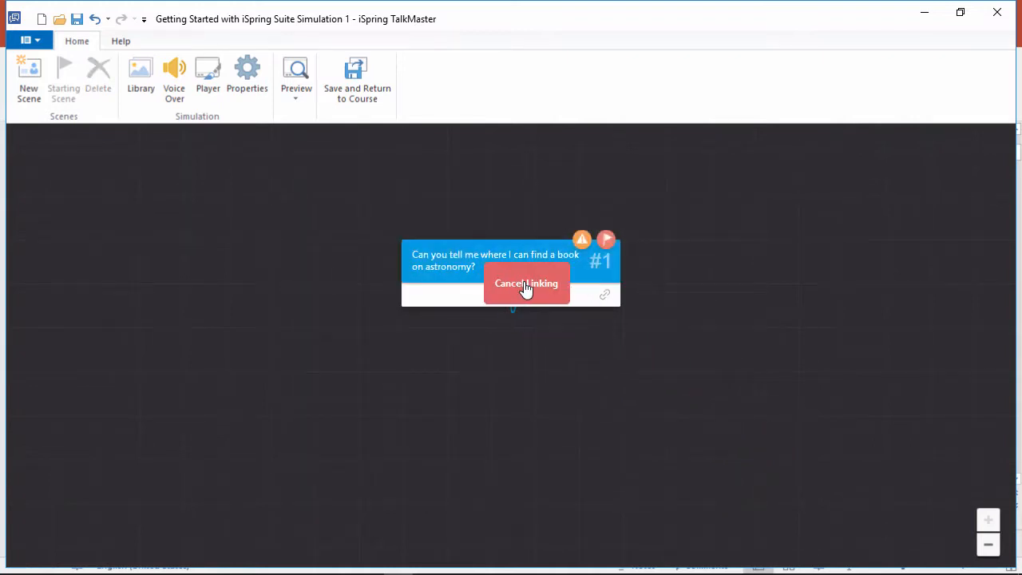
left_click(527, 284)
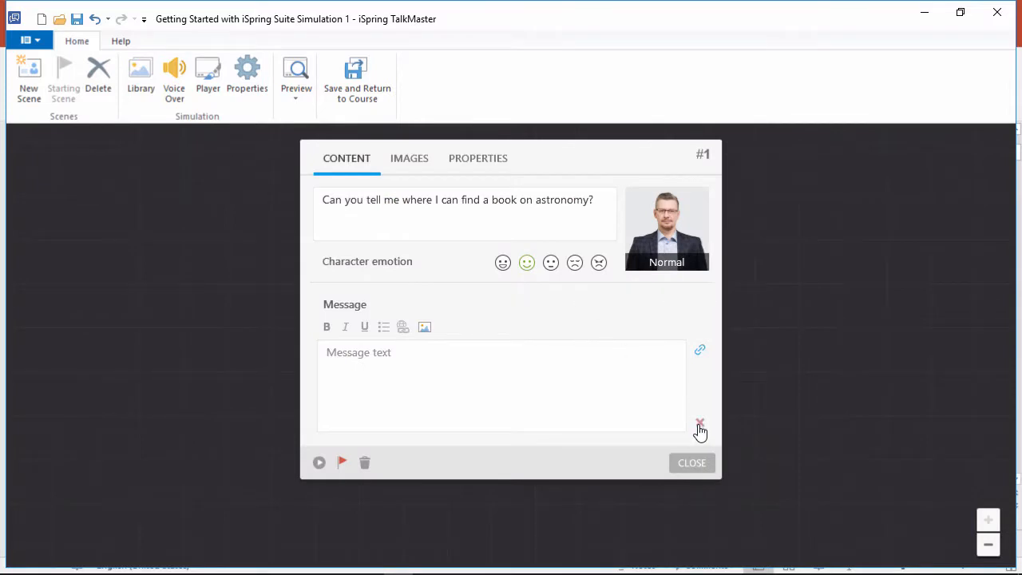
Step: Replace the empty message with the reply 'Modern astronomy or classical astronomy?' and open the scene linked to the first reply
left_click(700, 422)
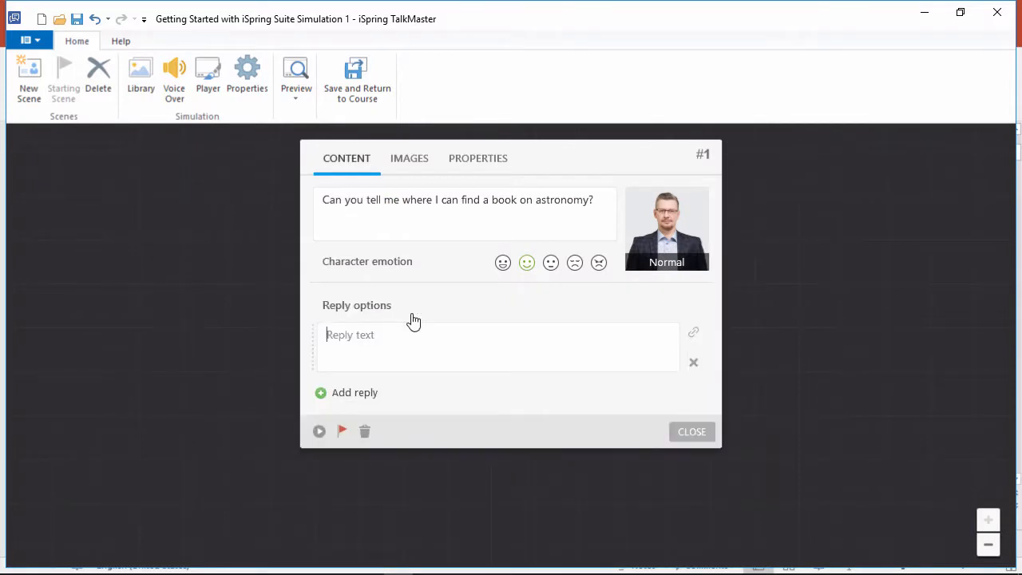
type("Modern astronomy or classical astronomy?")
type("Don't you know the Dewey Decimal System?")
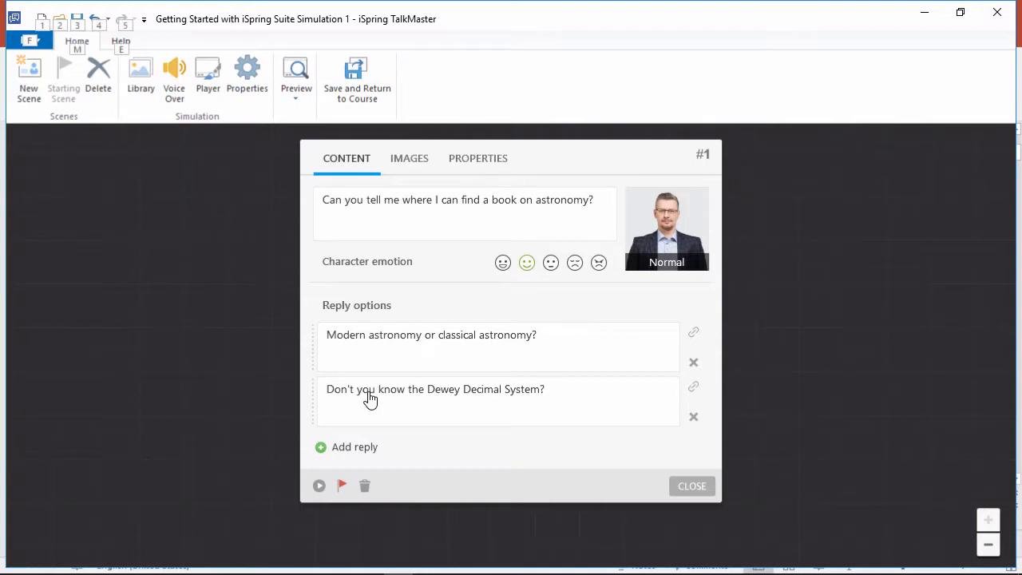
mouse_move(693, 332)
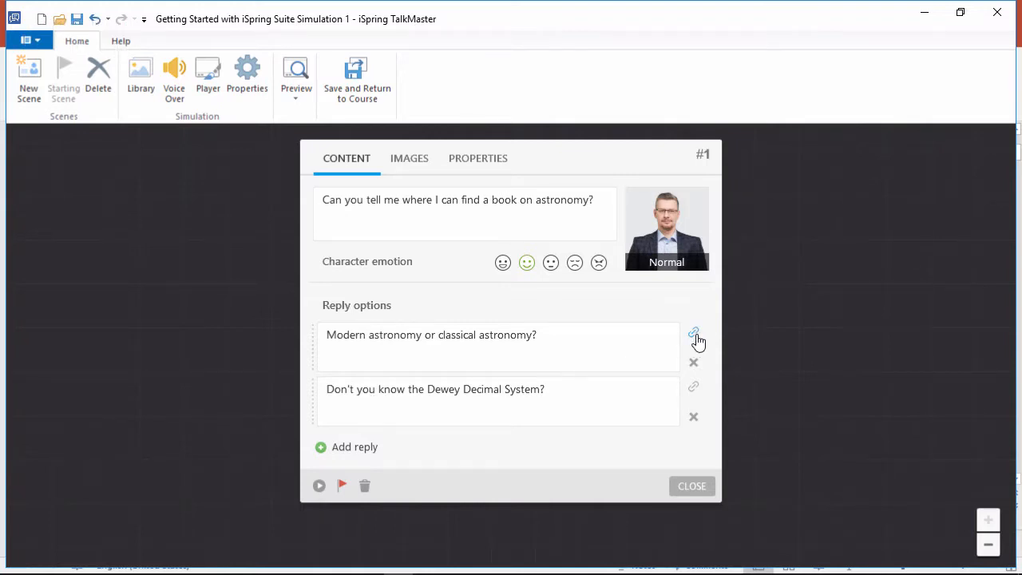
left_click(693, 334)
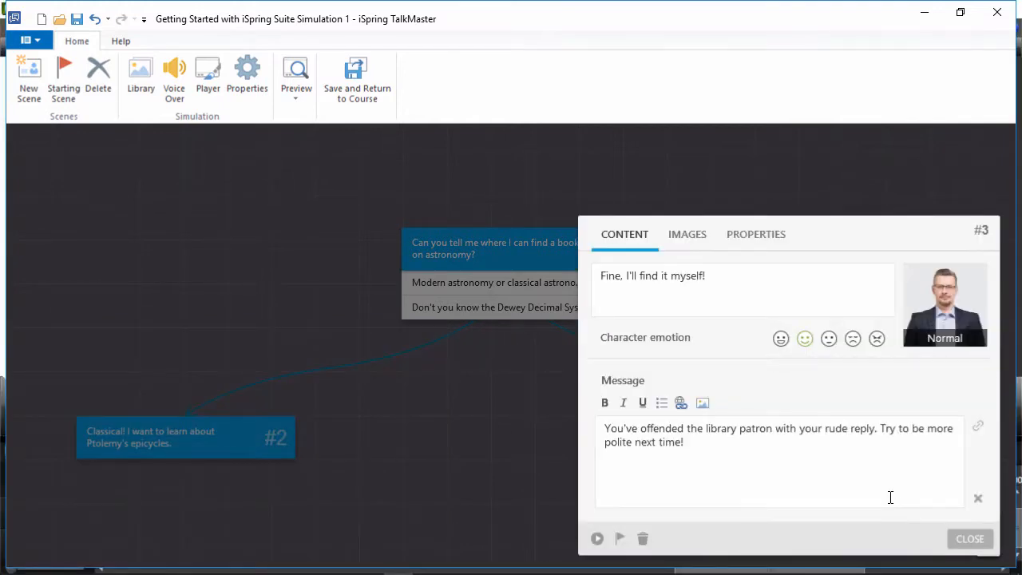
Step: Make the patron's emotion angry, then preview the simulation and this scene and close both previews
left_click(877, 339)
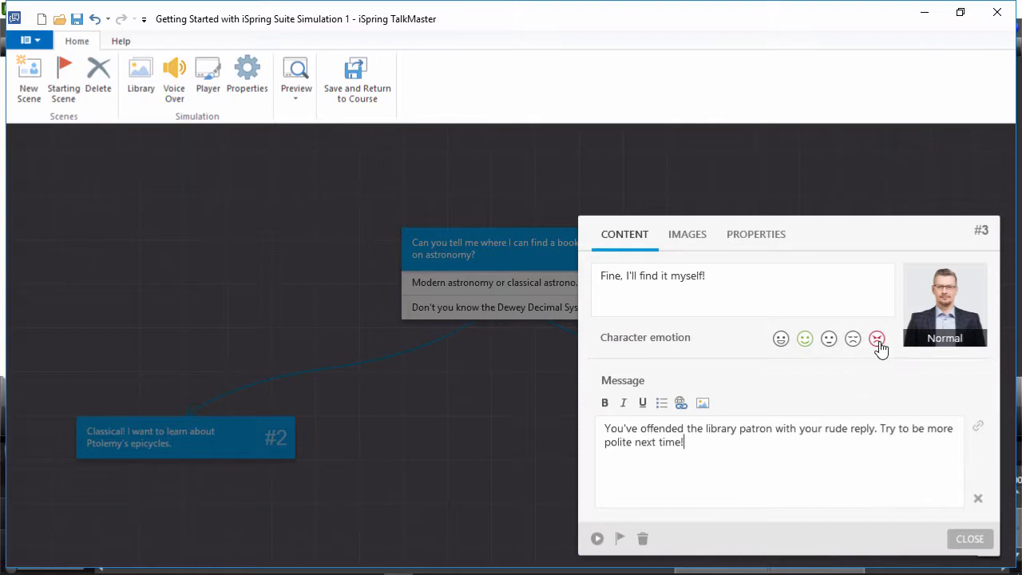
left_click(877, 338)
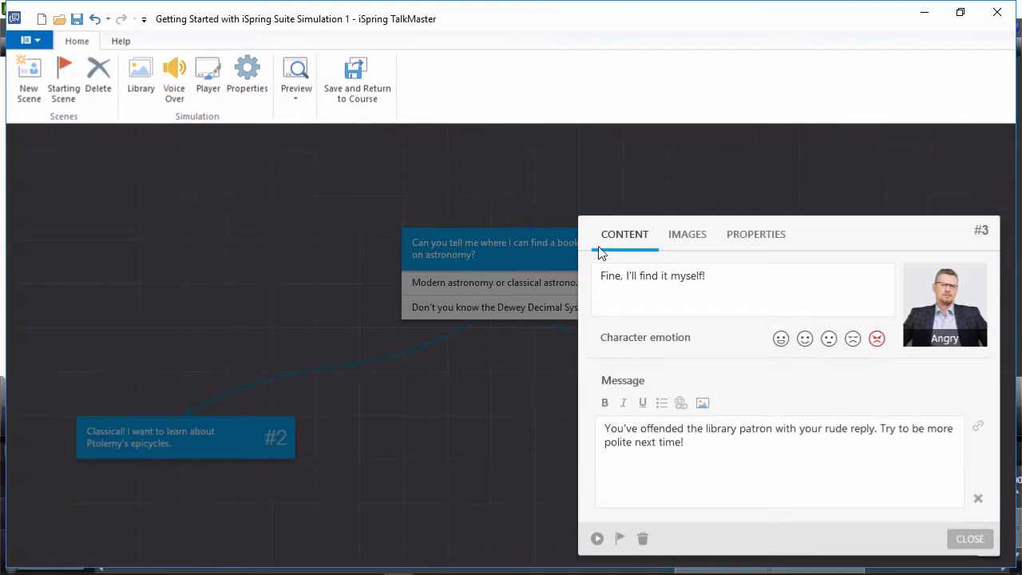
left_click(296, 77)
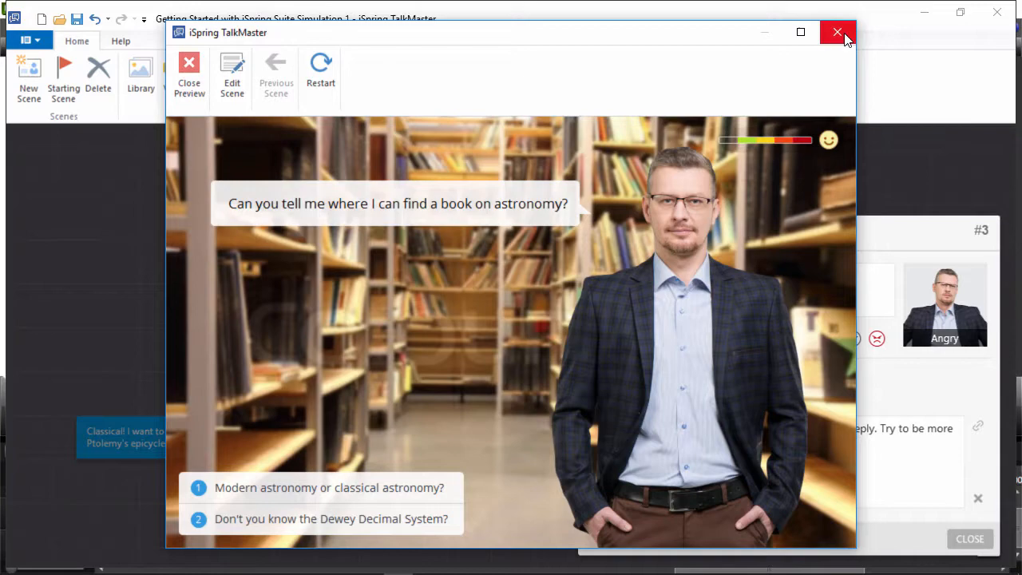
left_click(836, 32)
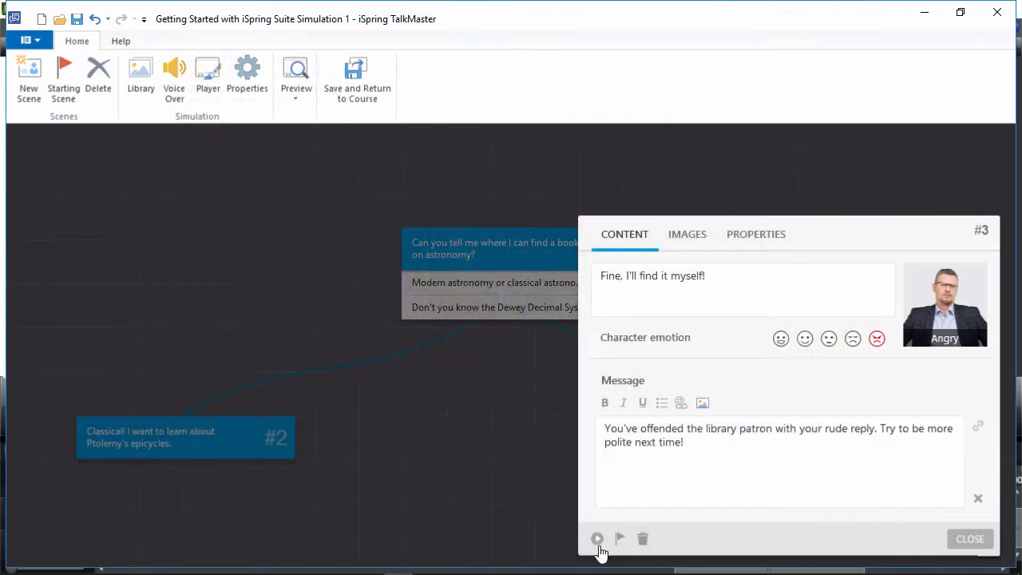
left_click(597, 538)
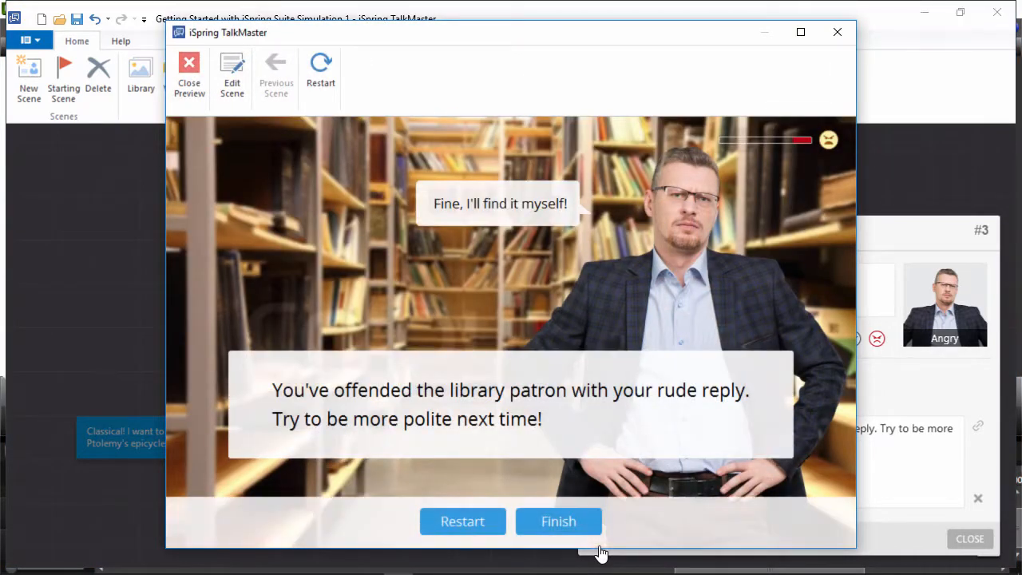
left_click(188, 72)
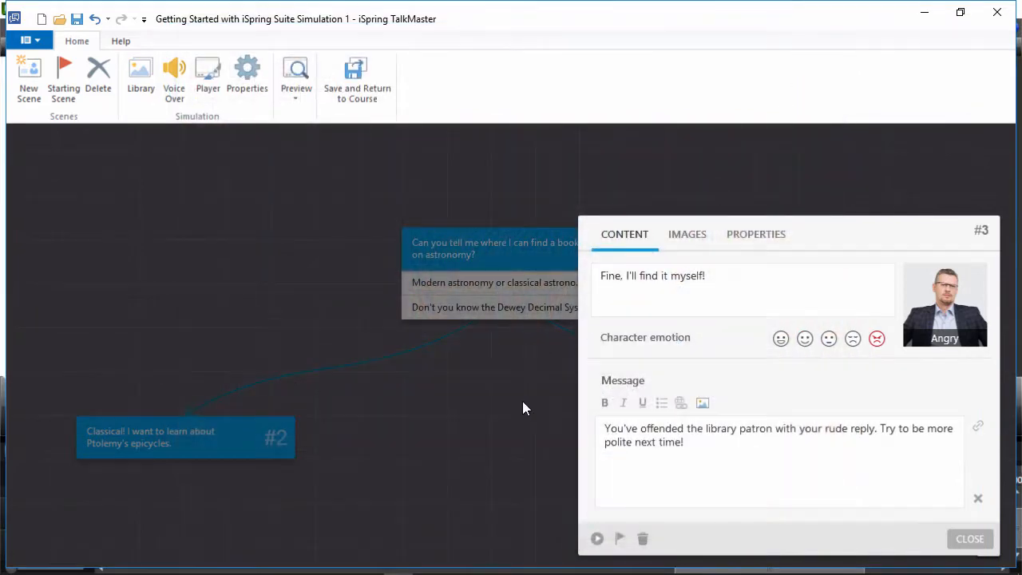
Step: Close the scene editor to show the whole three-scene dialogue tree
left_click(976, 539)
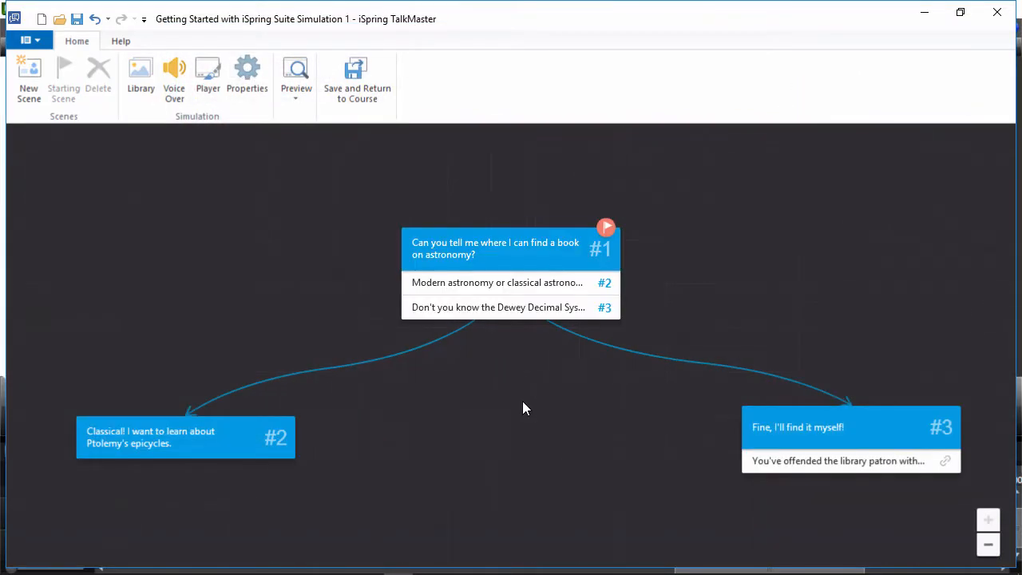
left_click(987, 541)
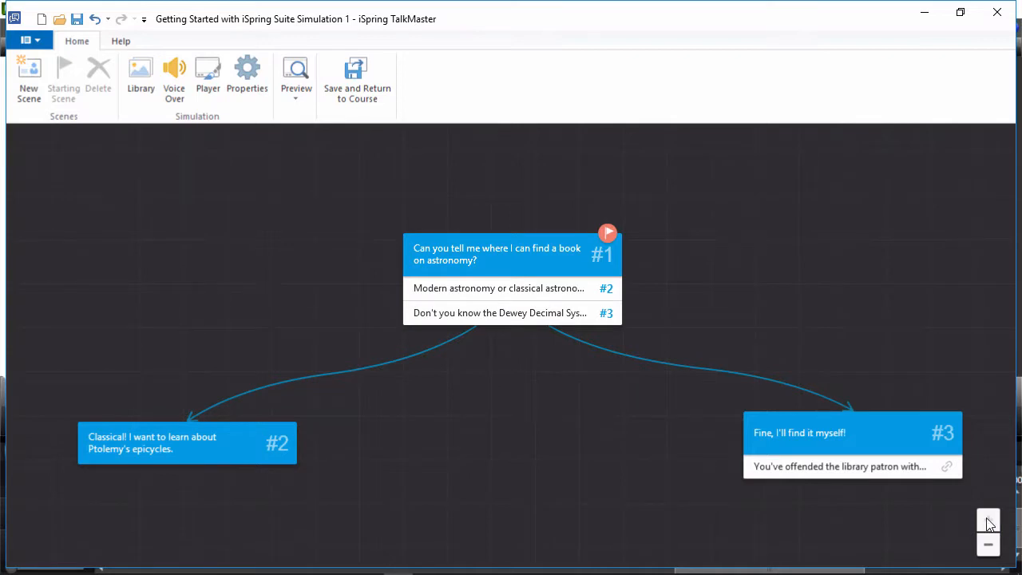
mouse_move(246, 72)
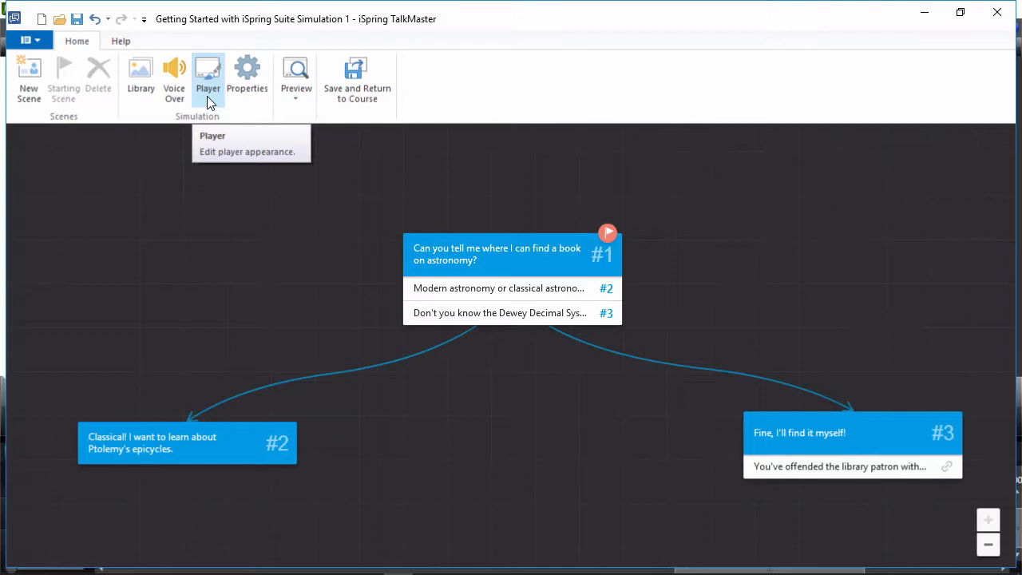
left_click(173, 77)
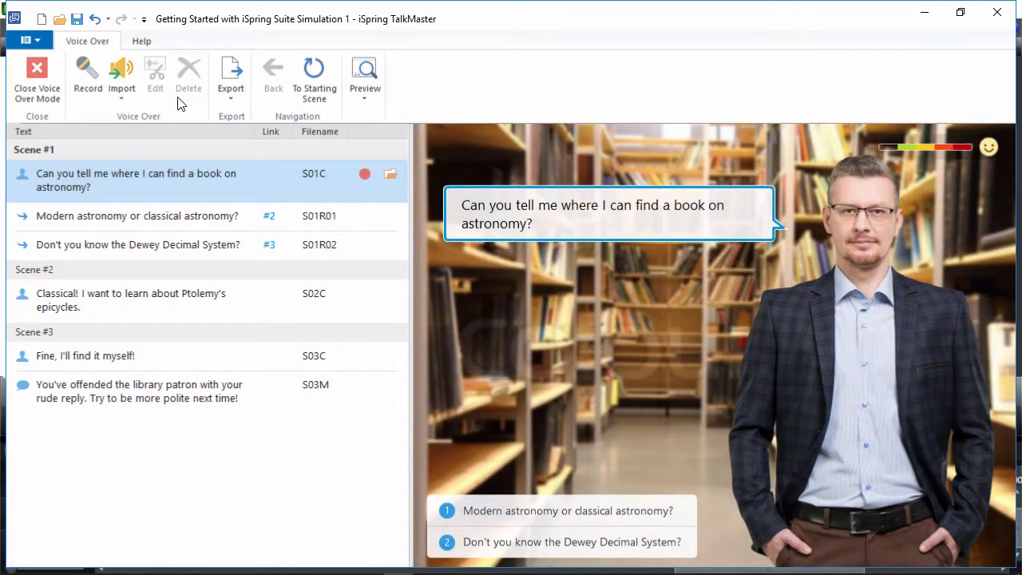
mouse_move(143, 185)
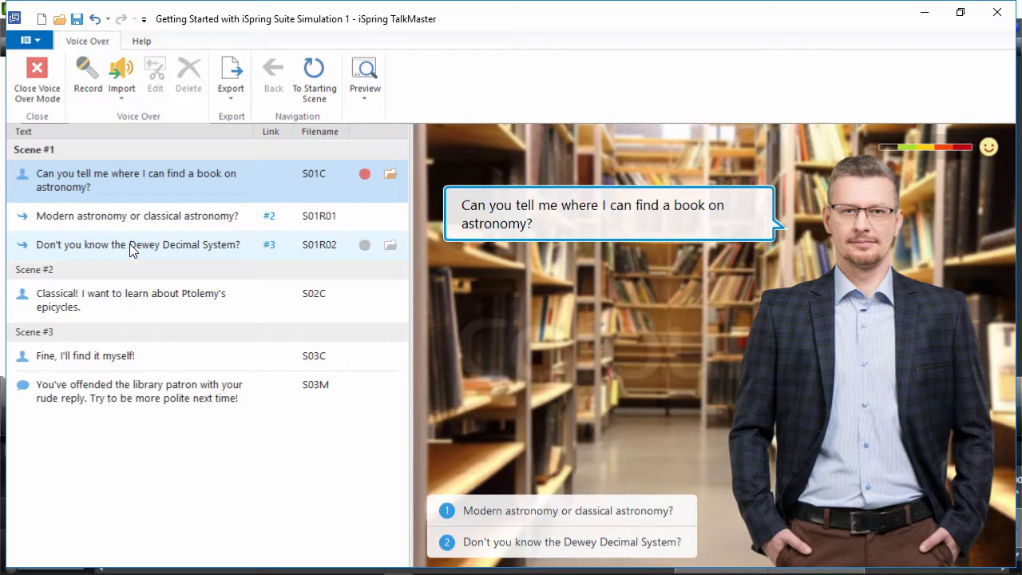
mouse_move(365, 174)
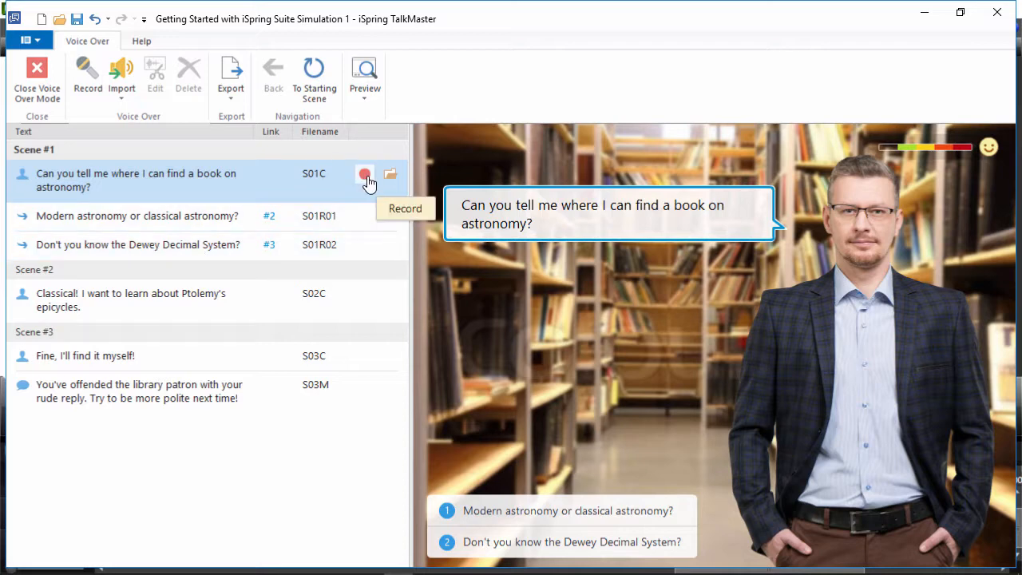
mouse_move(391, 179)
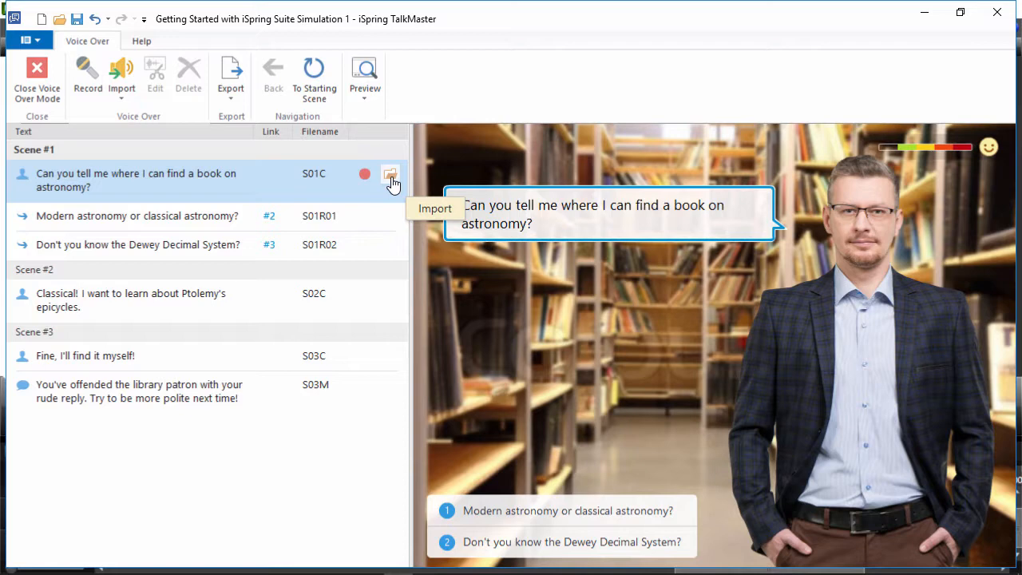
left_click(121, 72)
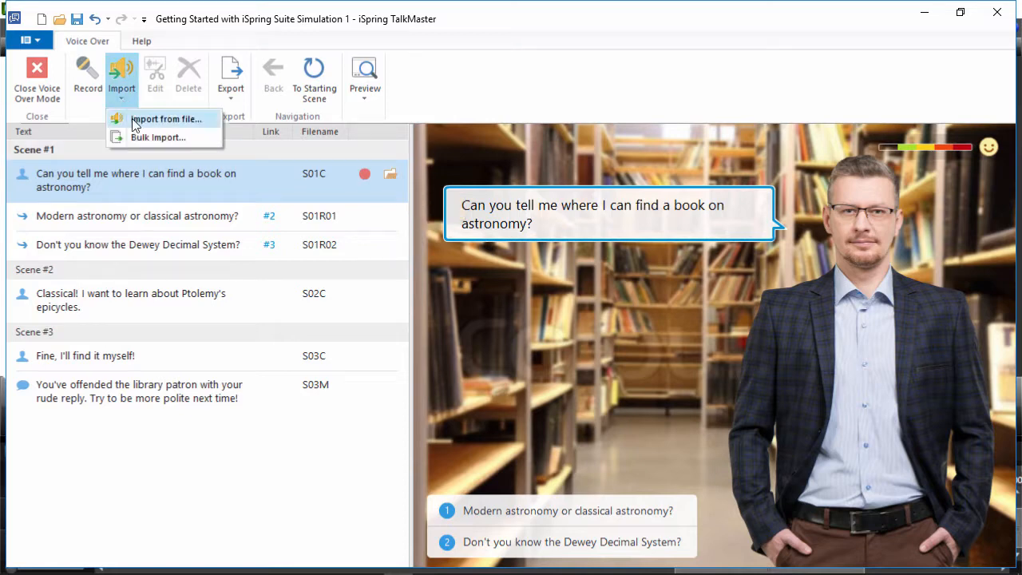
mouse_move(152, 140)
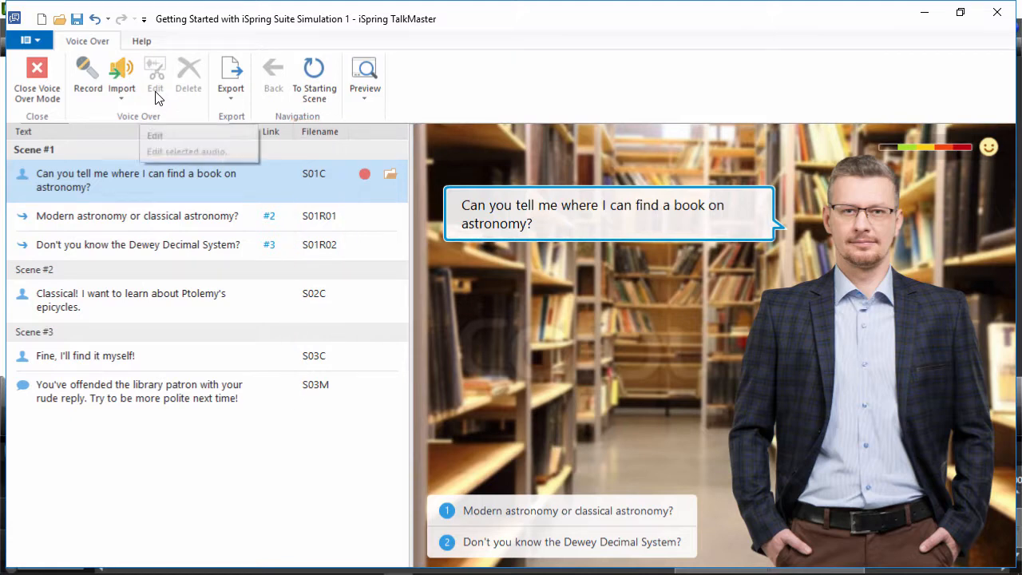
left_click(230, 72)
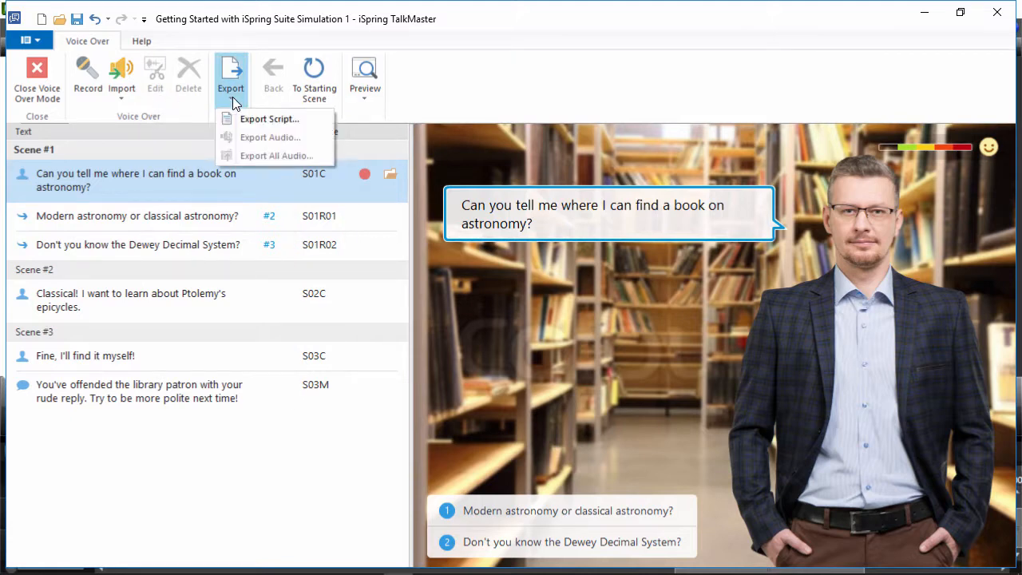
mouse_move(269, 118)
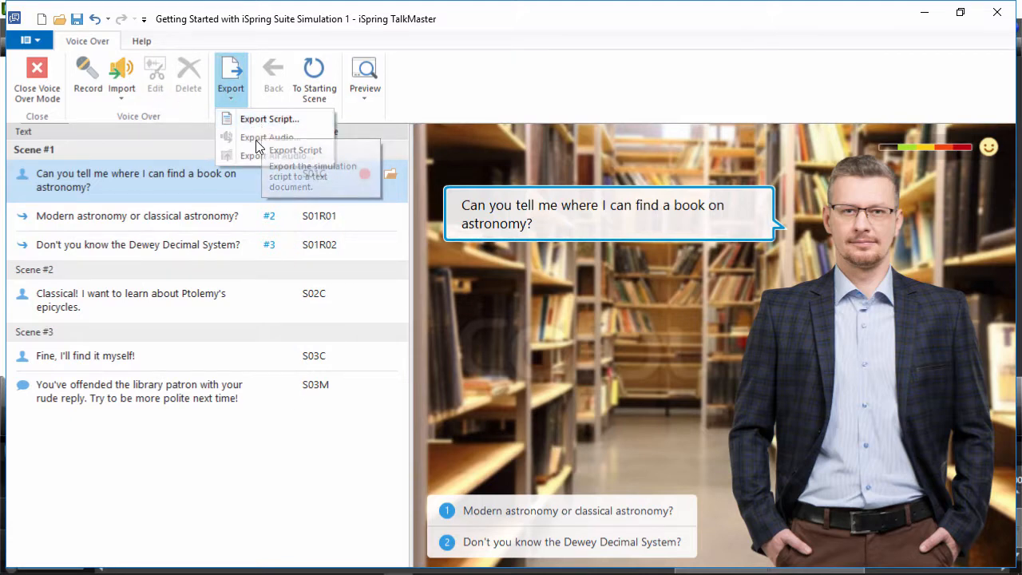
mouse_move(278, 155)
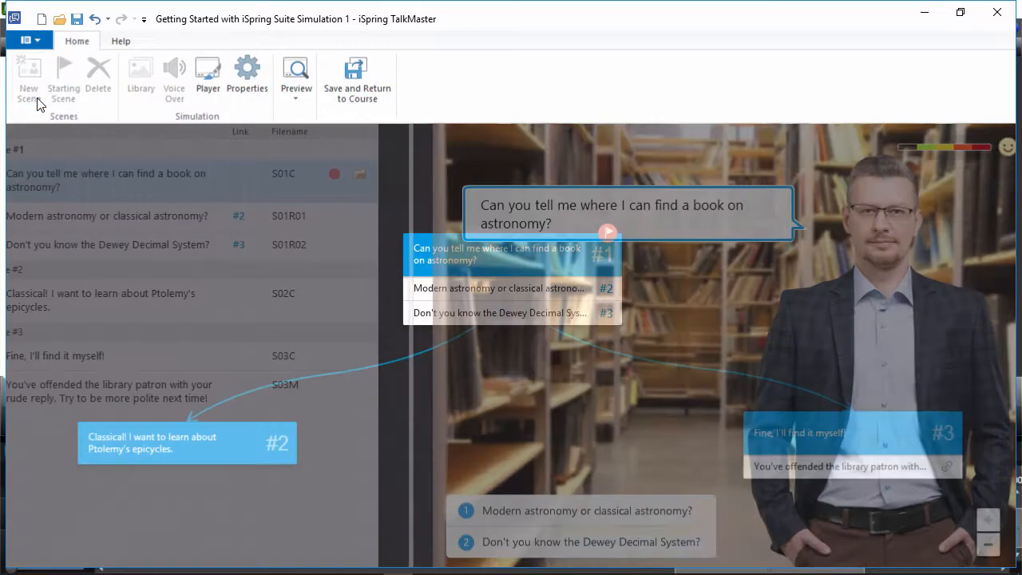
mouse_move(358, 80)
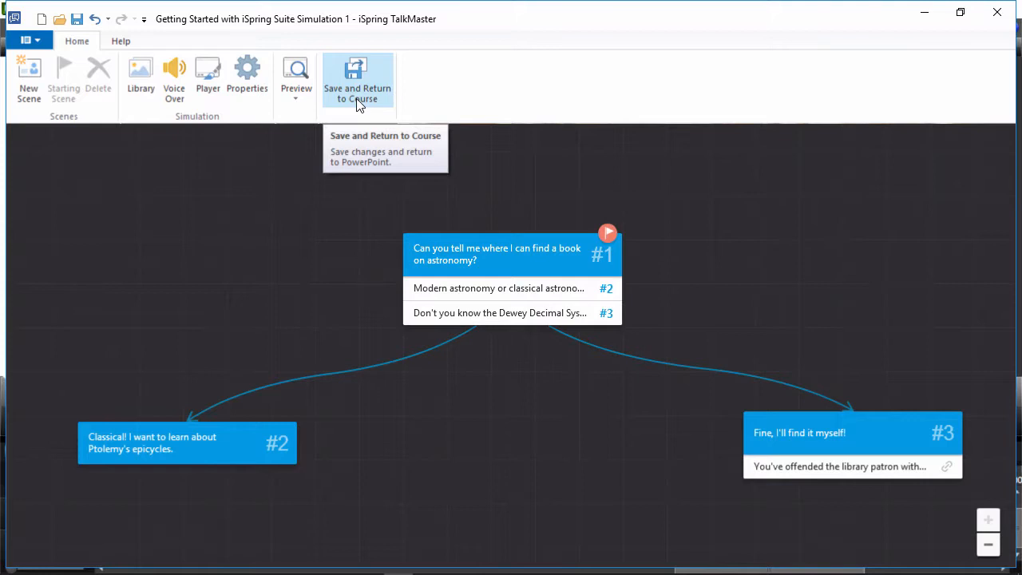
mouse_move(59, 64)
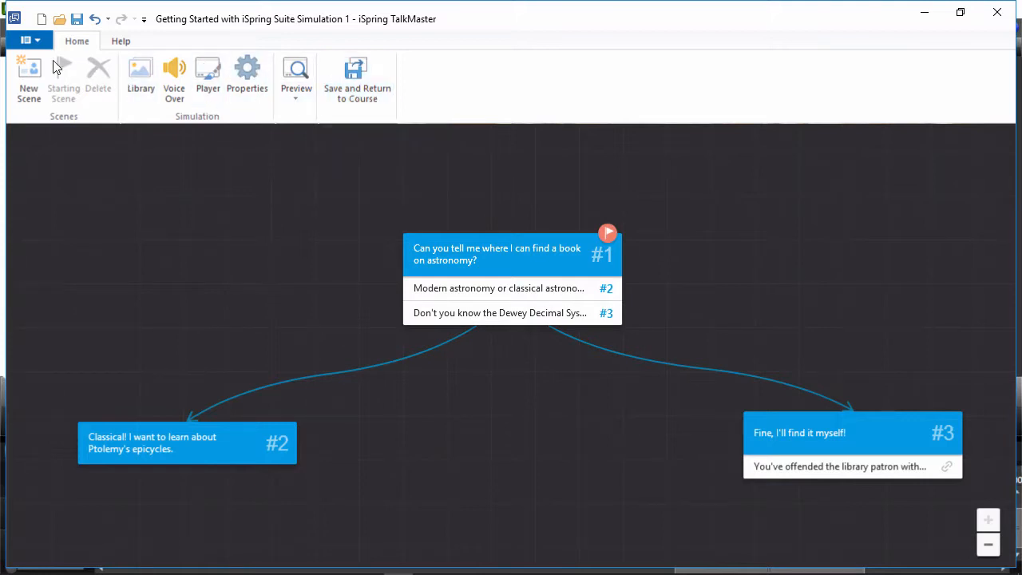
Step: Show the application menu with its save, export and publish commands
left_click(32, 40)
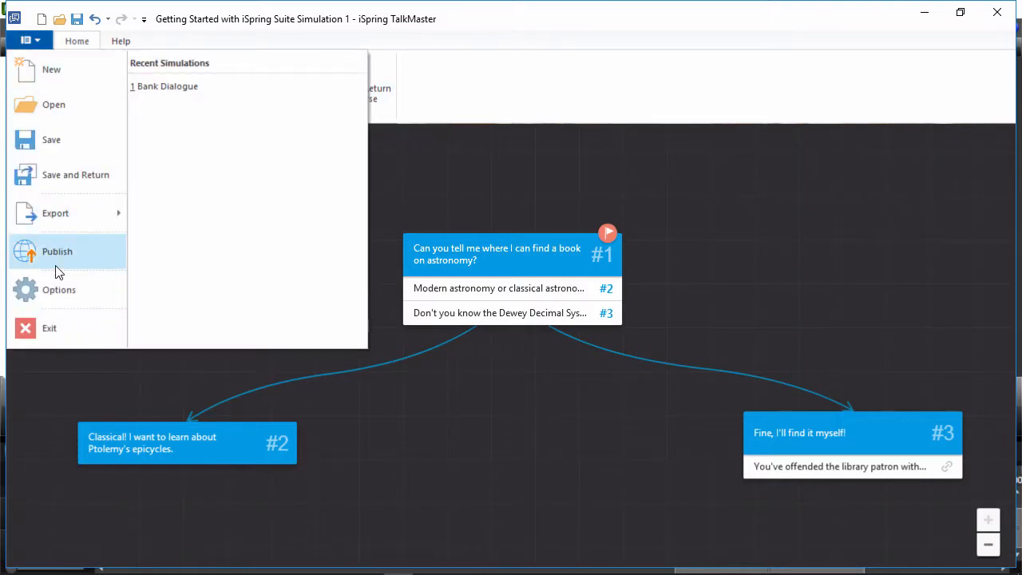
Step: Preview the whole dialogue on desktop, then tablet, then smartphone layouts
left_click(58, 252)
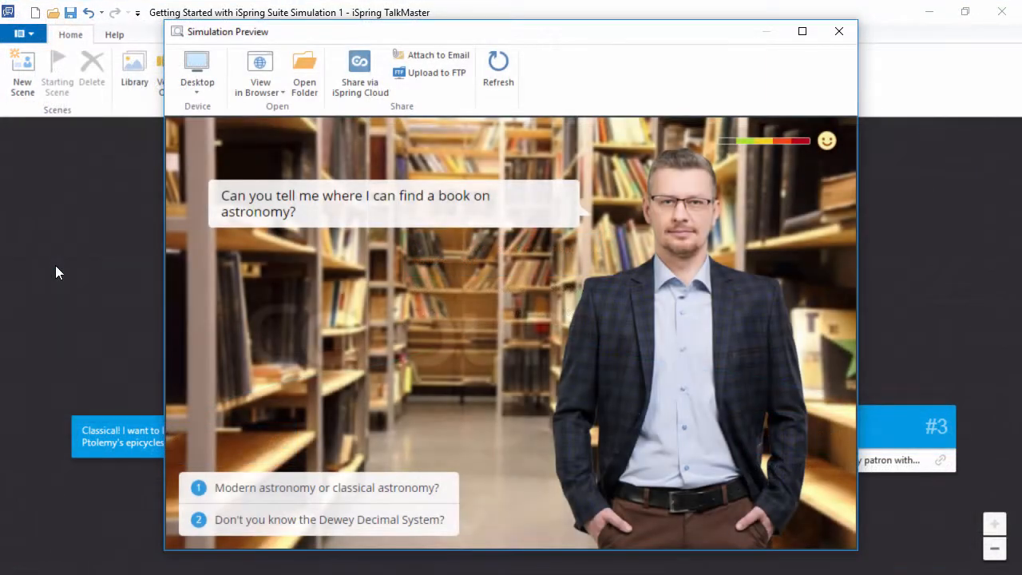
left_click(198, 72)
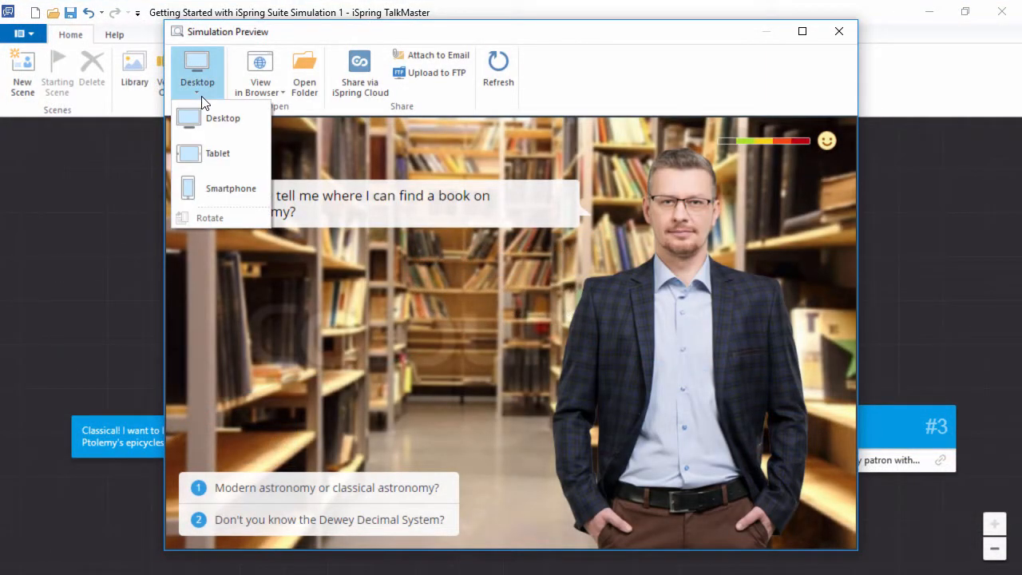
left_click(217, 154)
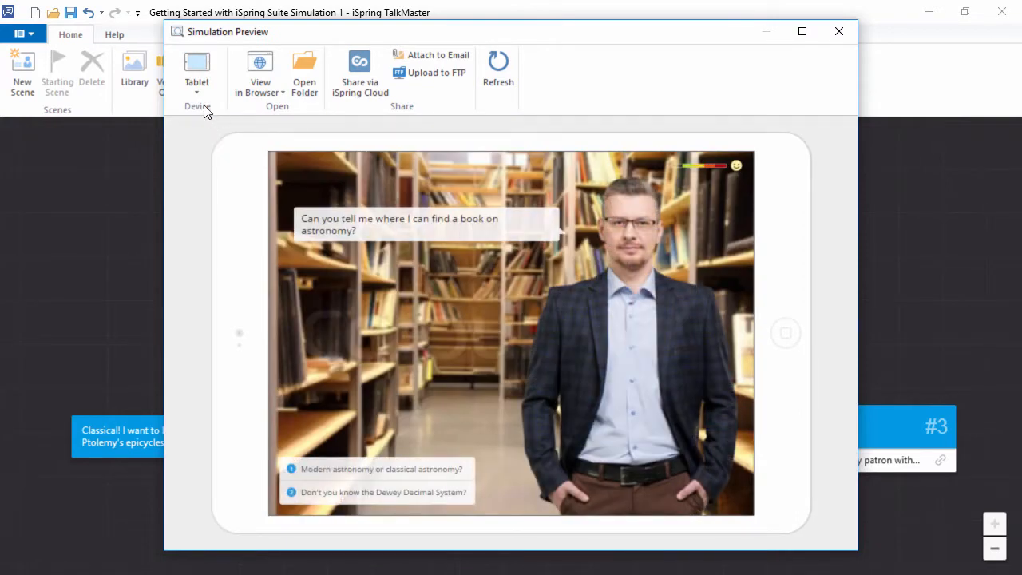
left_click(196, 70)
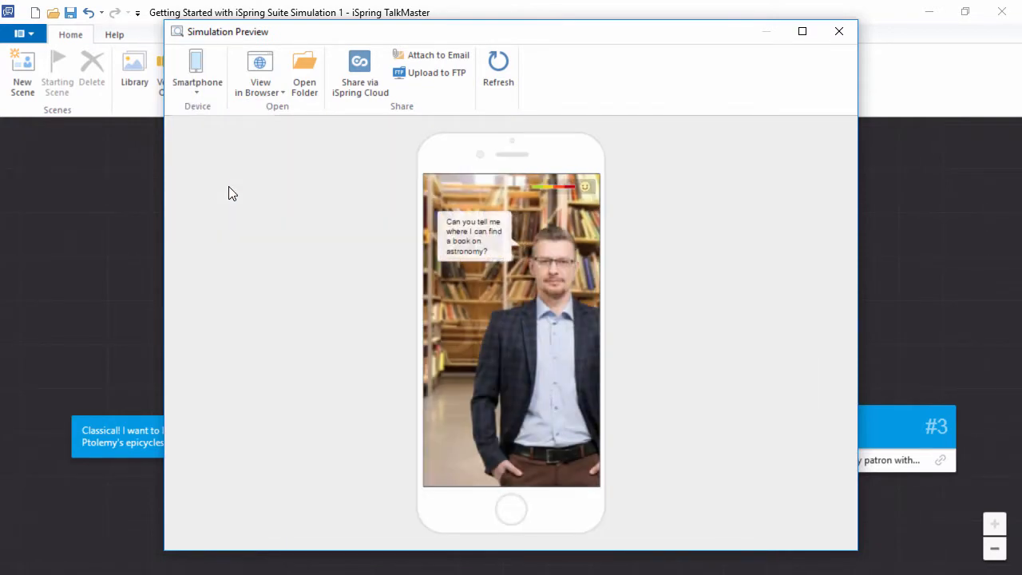